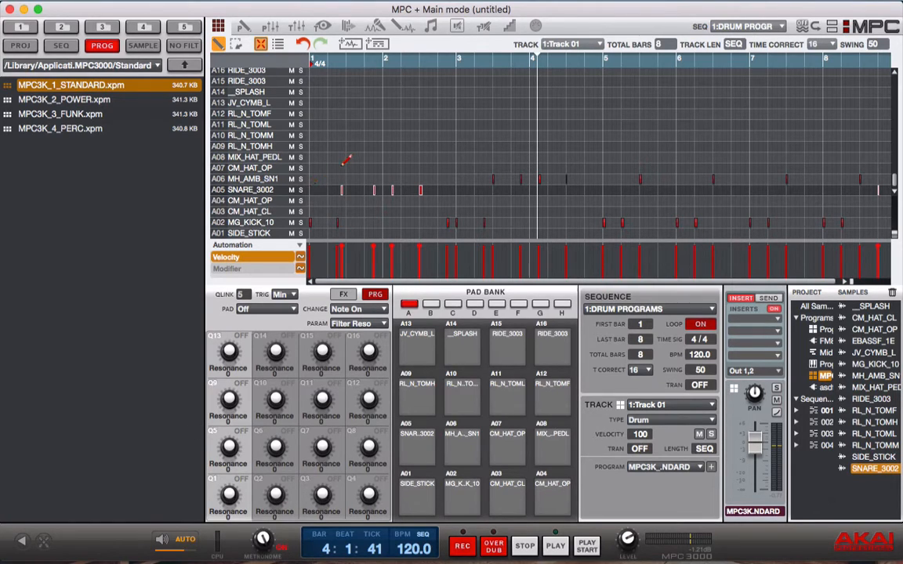
# Step: Stop and rewind the transport, then start the drum sequence looping for overdubbing
pyautogui.click(235, 40)
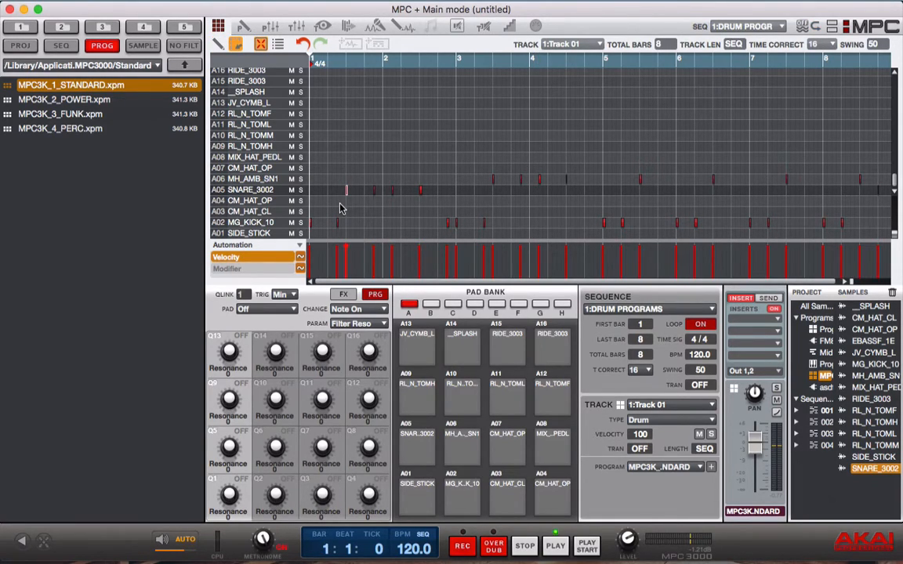
pyautogui.click(555, 546)
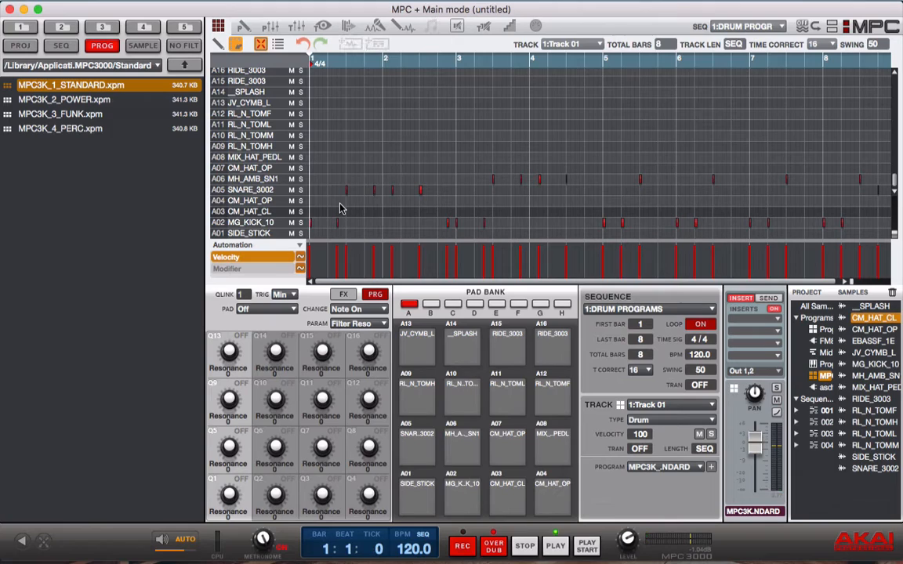
pyautogui.click(555, 547)
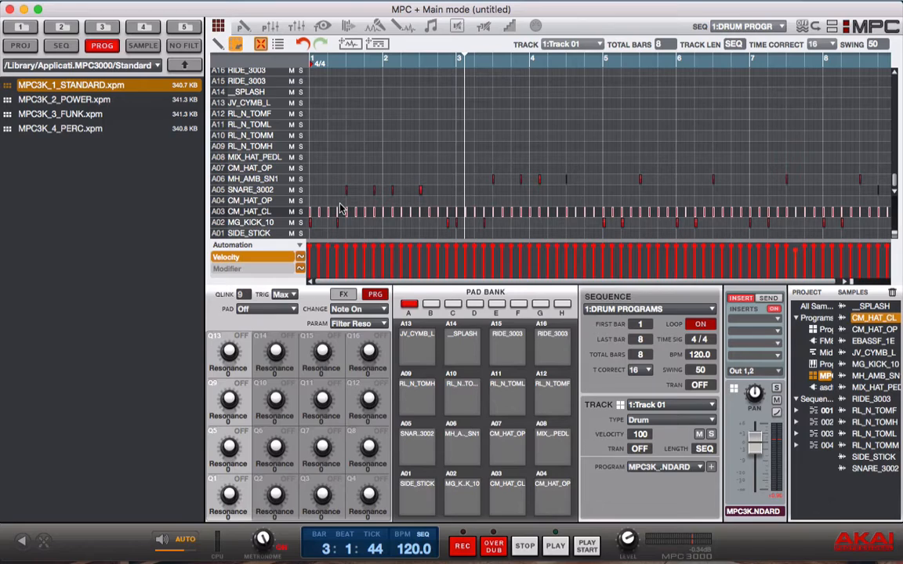
# Step: Record a steady 1/16 Note Repeat closed hi-hat line across all four bars
pyautogui.click(498, 489)
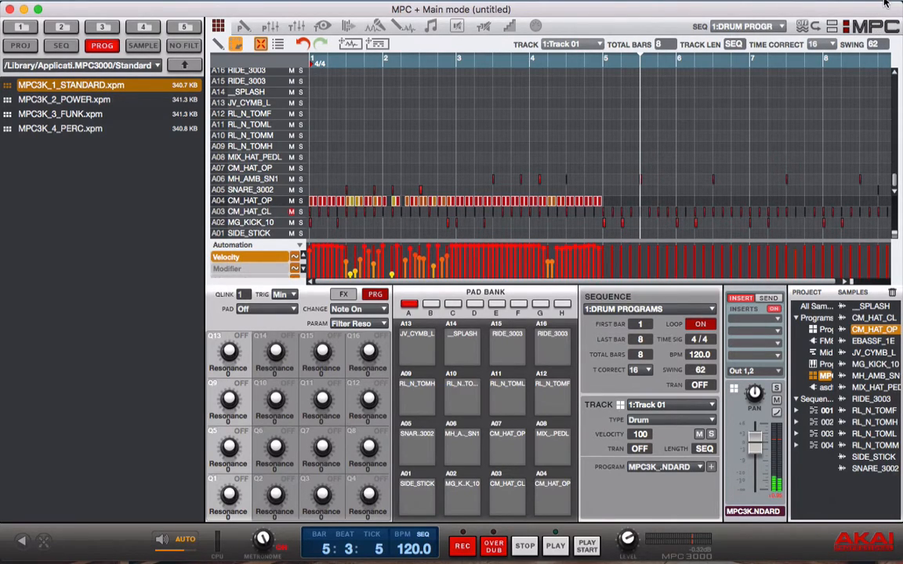
pyautogui.click(519, 547)
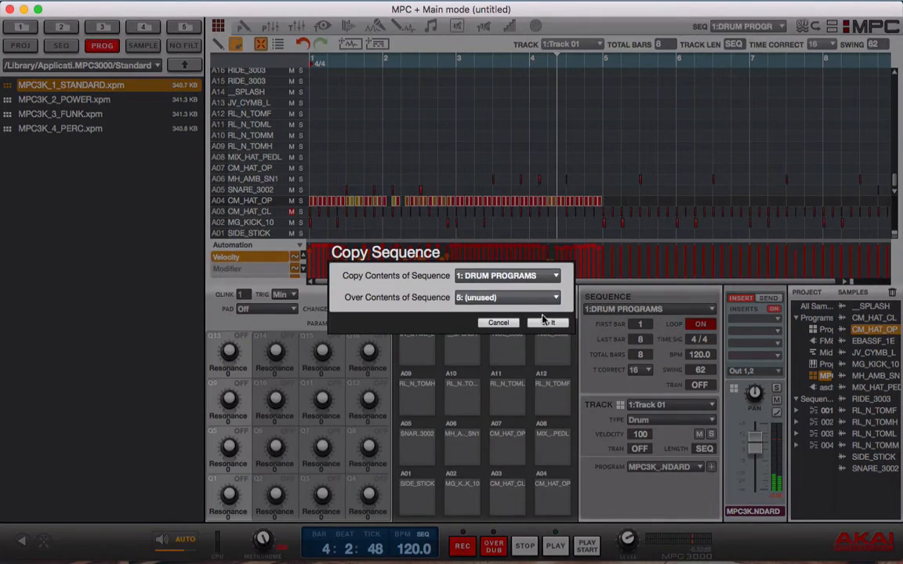
# Step: Confirm Copy Sequence so sequence 1 is copied over sequence 2
pyautogui.click(549, 323)
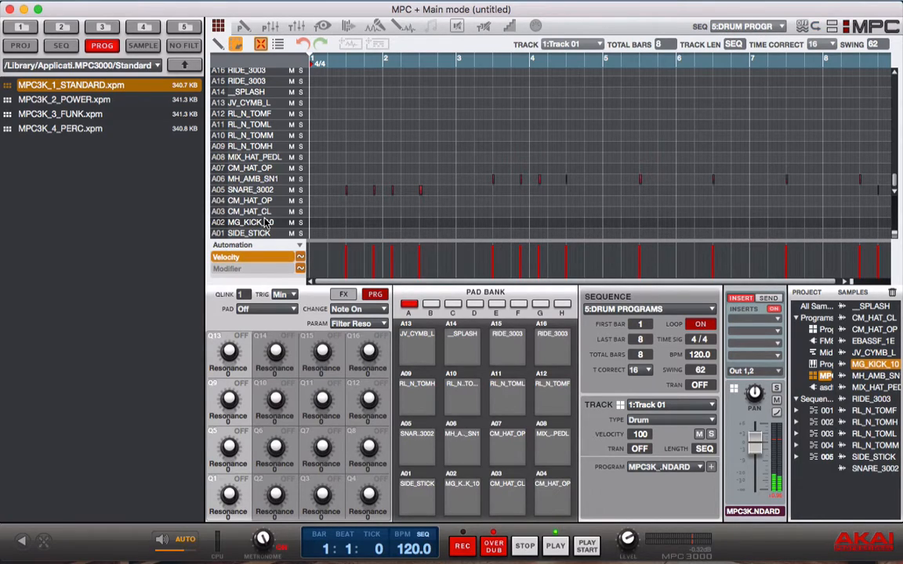
# Step: Start sequence 2 looping and begin recording hi-hats over it with swing at 62
pyautogui.click(555, 545)
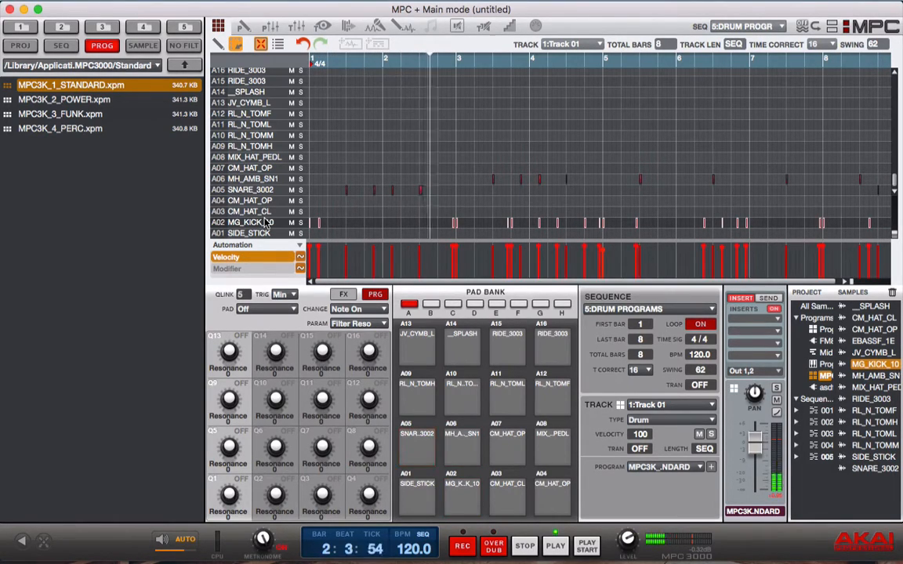
pyautogui.click(555, 546)
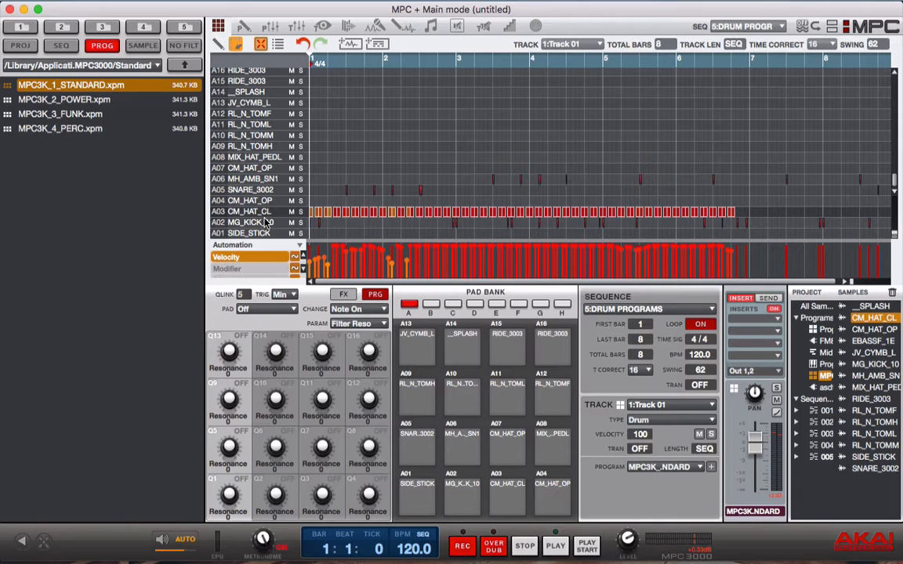
# Step: Audition the CM_HAT_CL closed and CM_HAT_OP open hi-hat pads, leaving the open hat active
pyautogui.click(505, 489)
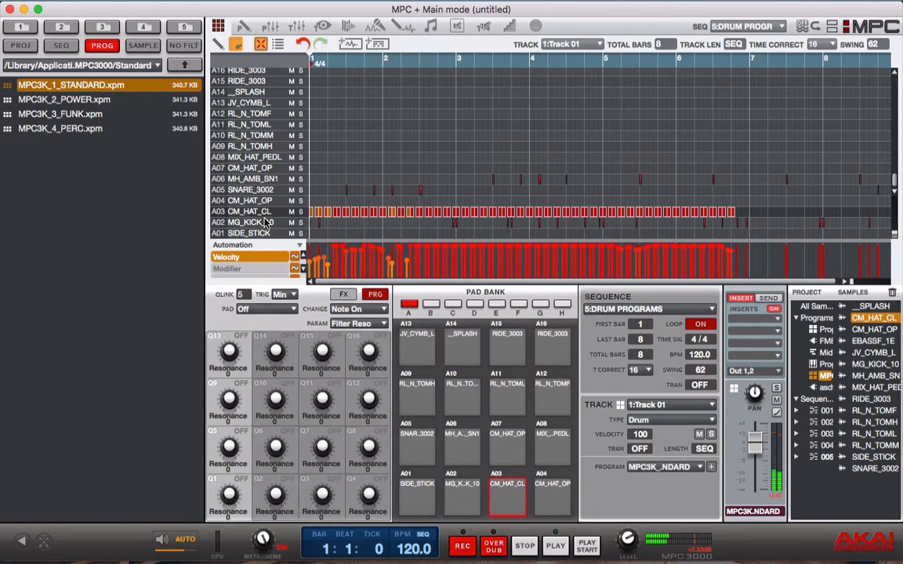
pyautogui.click(546, 493)
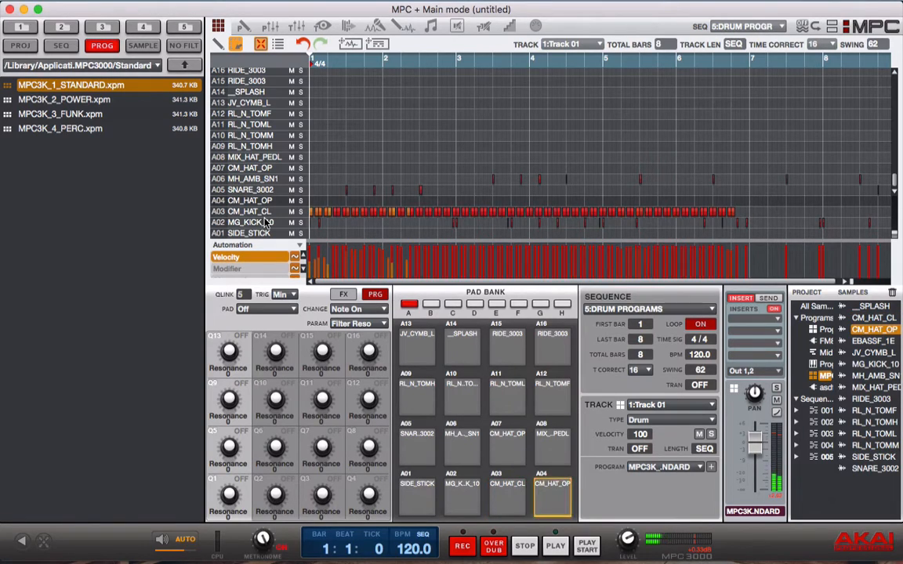